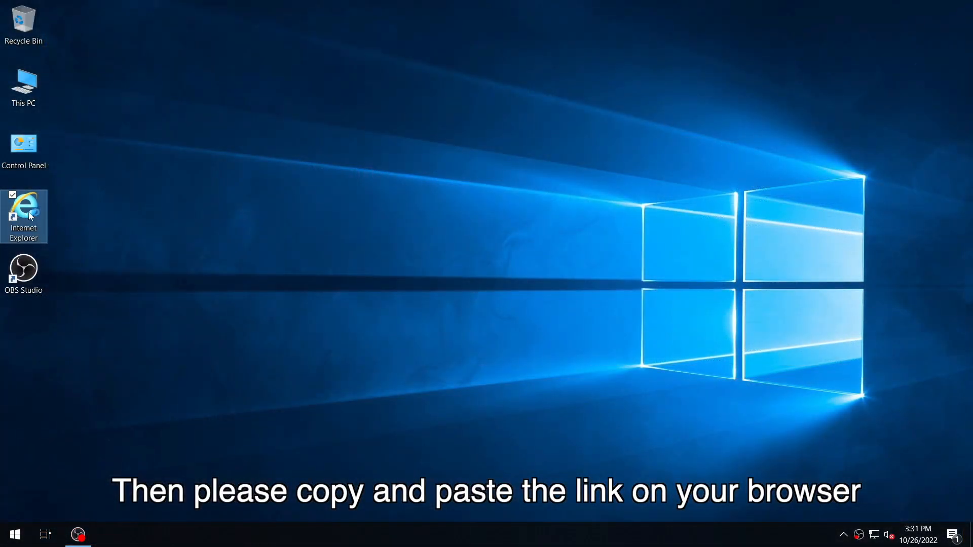
Download the AIOSTREAM5 installer from pay.aiostream.com in Internet Explorer and save it
double_click(22, 216)
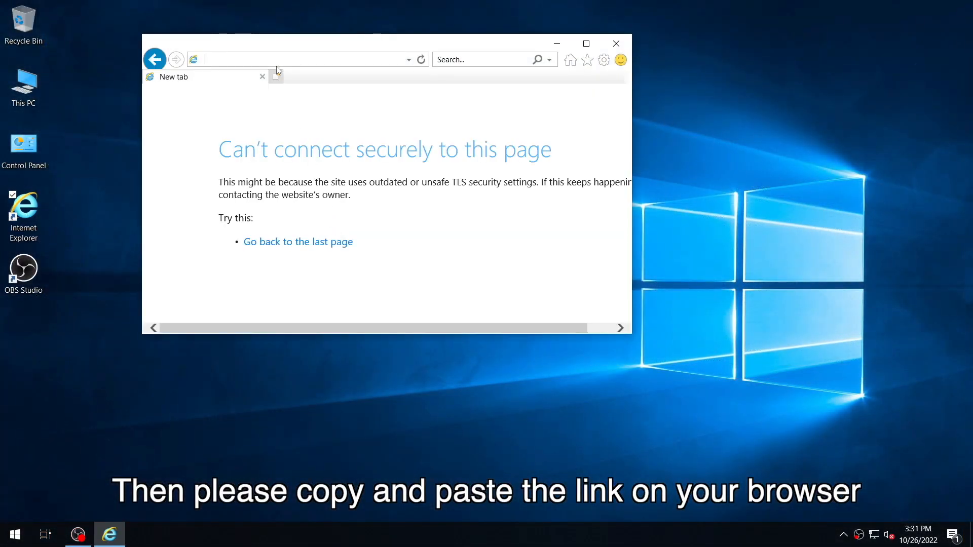
text(https://pay.aiostream.com/OneSoftware/Download?sid=3)
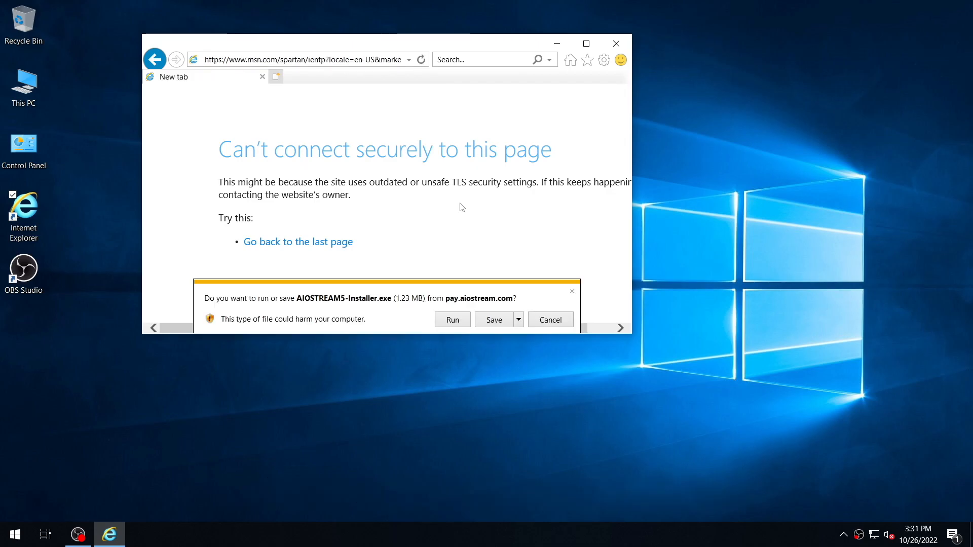
click(453, 320)
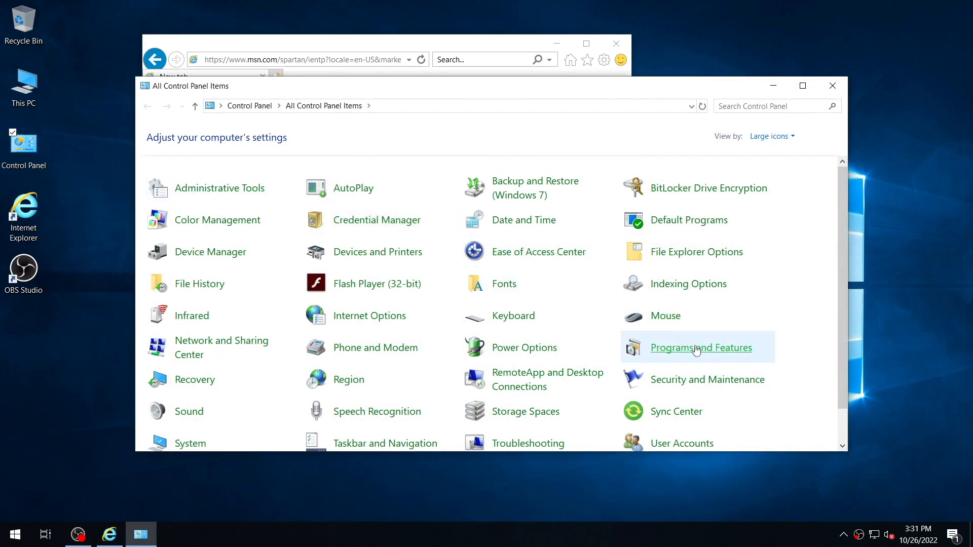
Save ChromeSetup.exe, open the Downloads folder, and close Internet Explorer
click(699, 347)
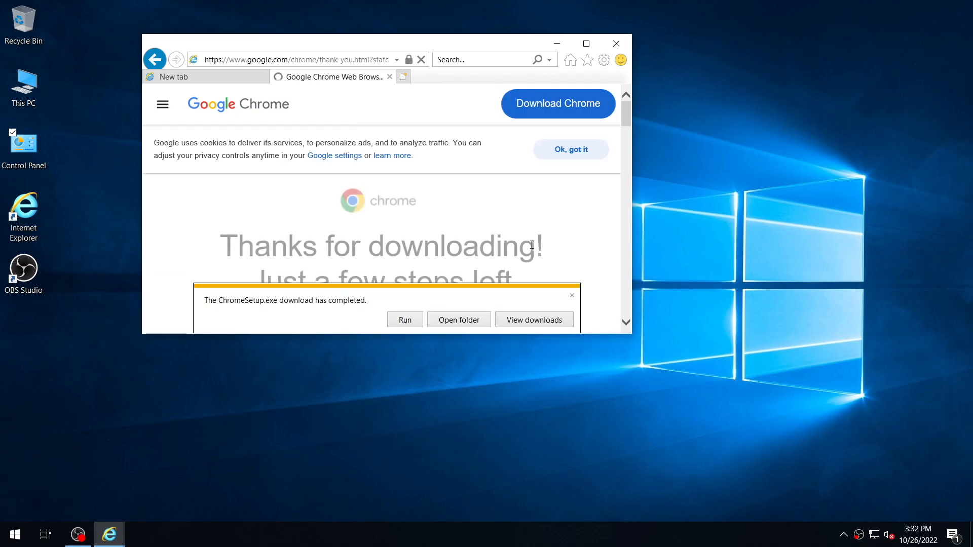
click(457, 319)
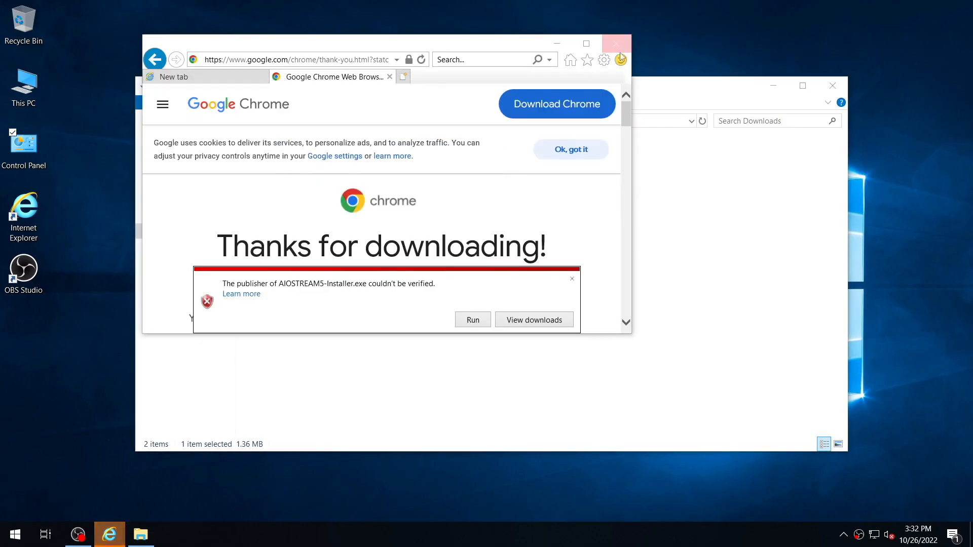
click(615, 43)
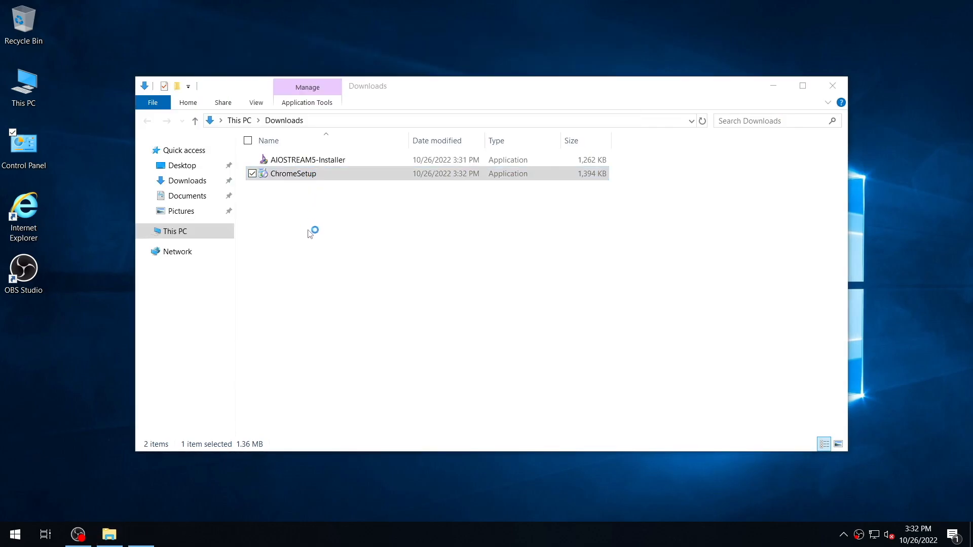
Run ChromeSetup, close the Chrome welcome window, and select AIOSTREAM5-Installer
double_click(292, 173)
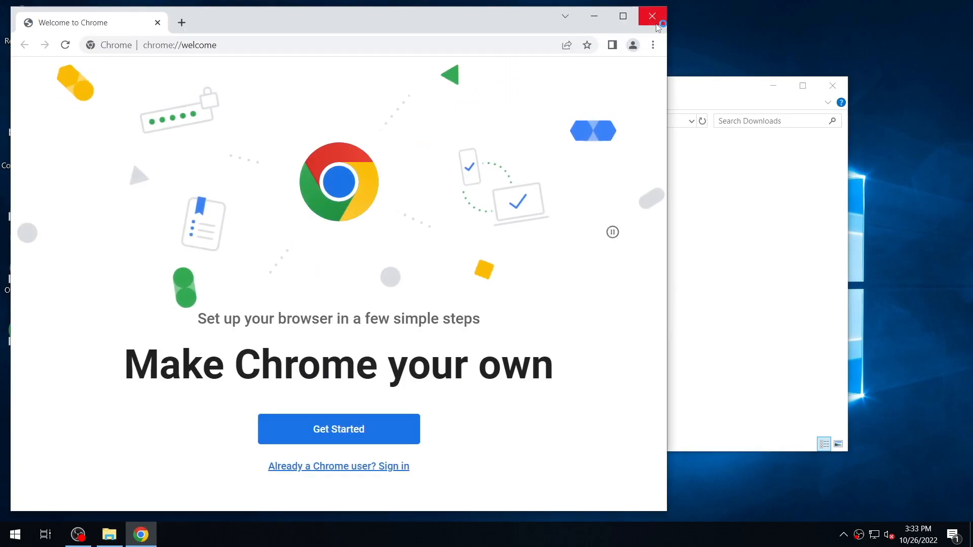
click(652, 16)
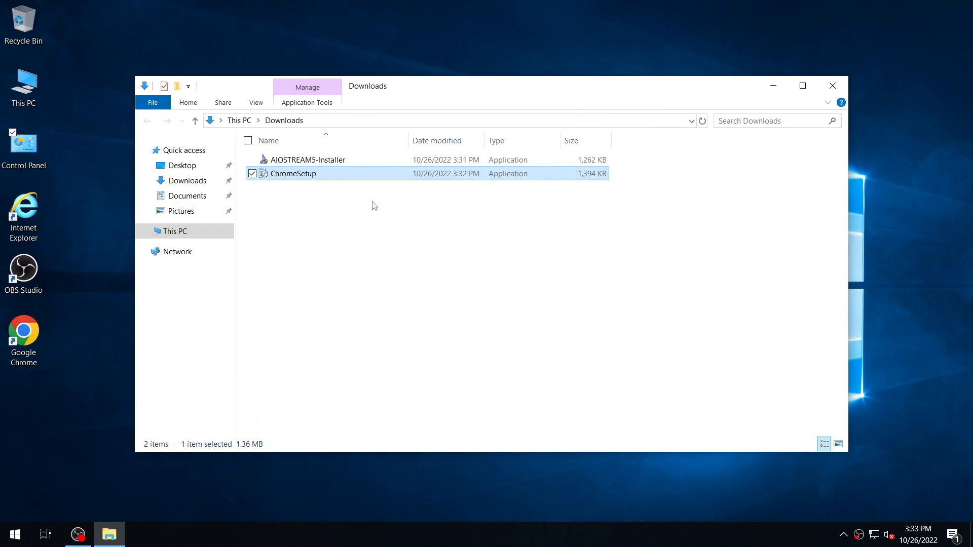
click(308, 159)
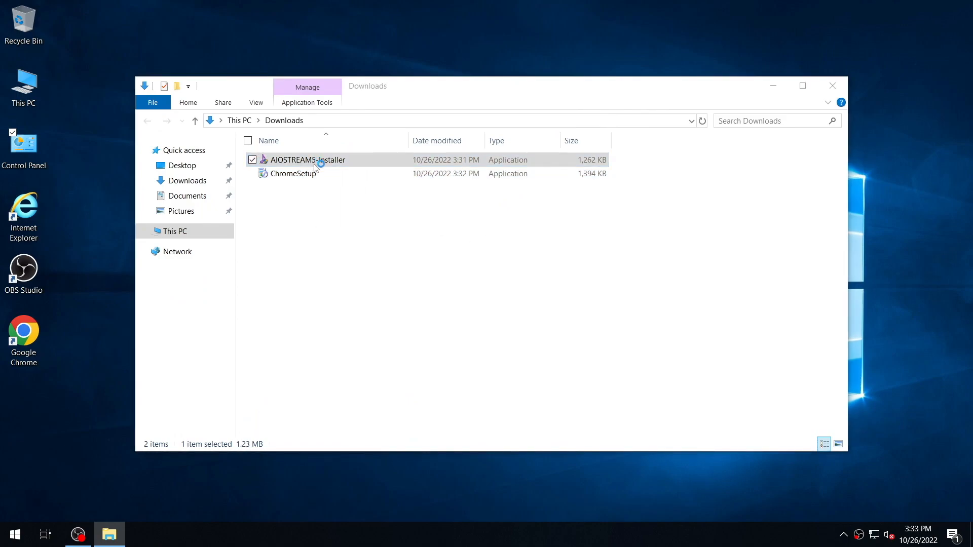
Run AIOSTREAM5-Installer, approve it, and download and install .NET Framework 3.5
double_click(309, 159)
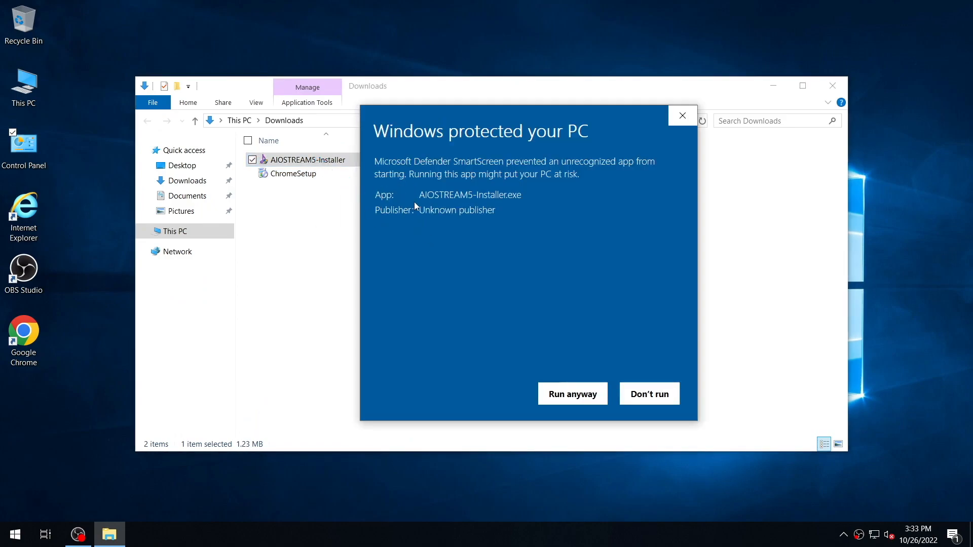
click(572, 394)
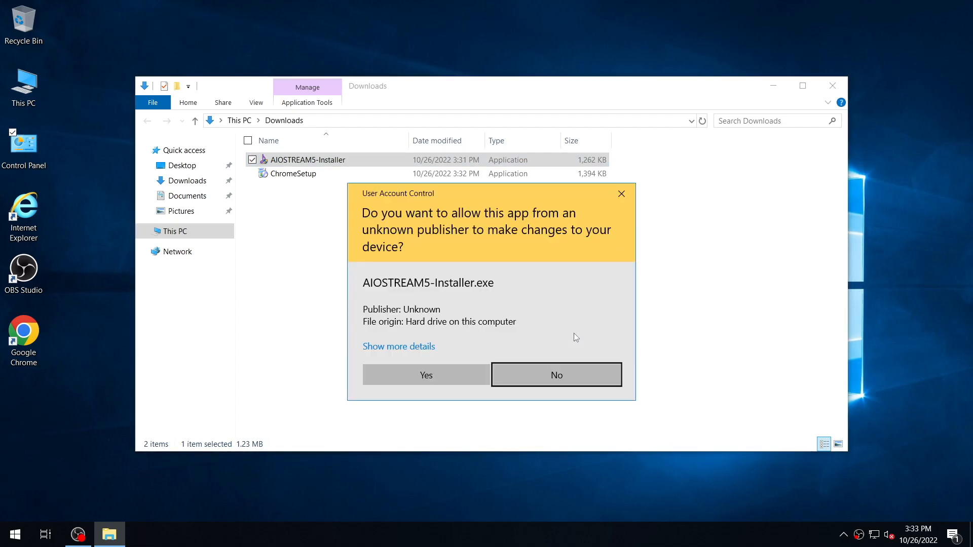
click(426, 374)
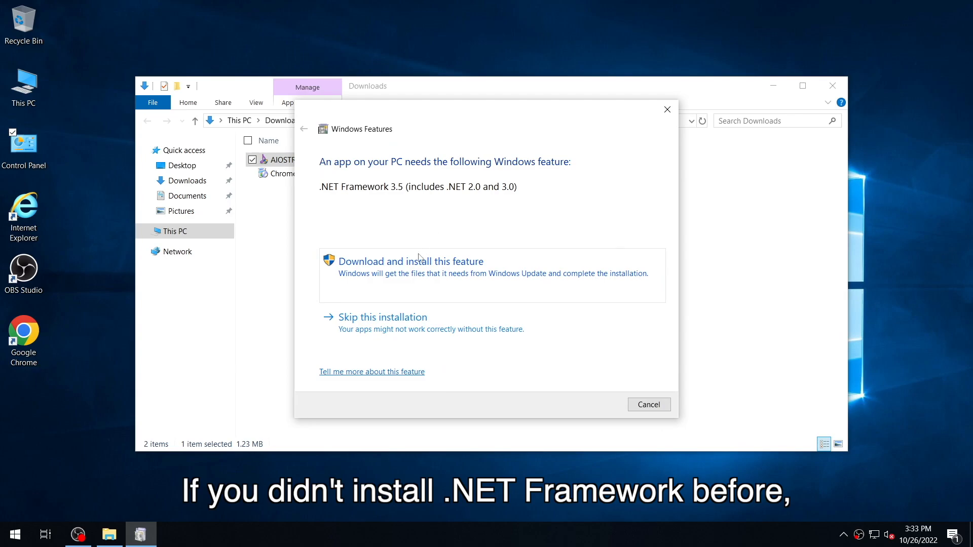
click(409, 261)
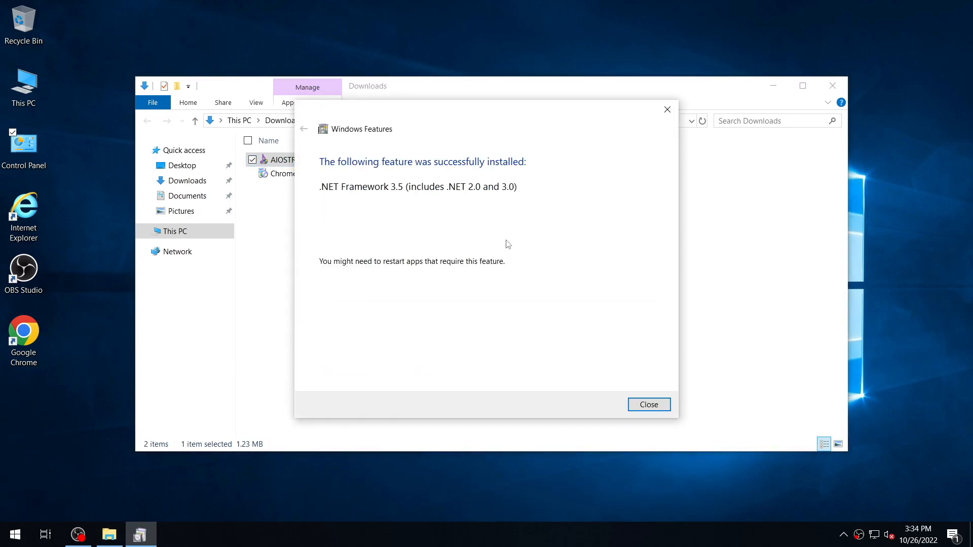
click(647, 404)
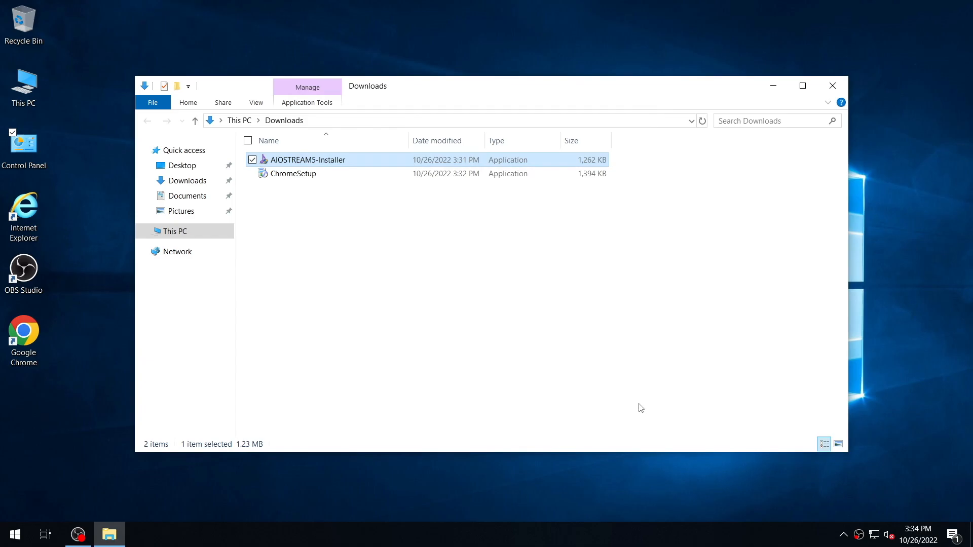
Rerun AIOSTREAM5-Installer and allow it to make changes
double_click(307, 160)
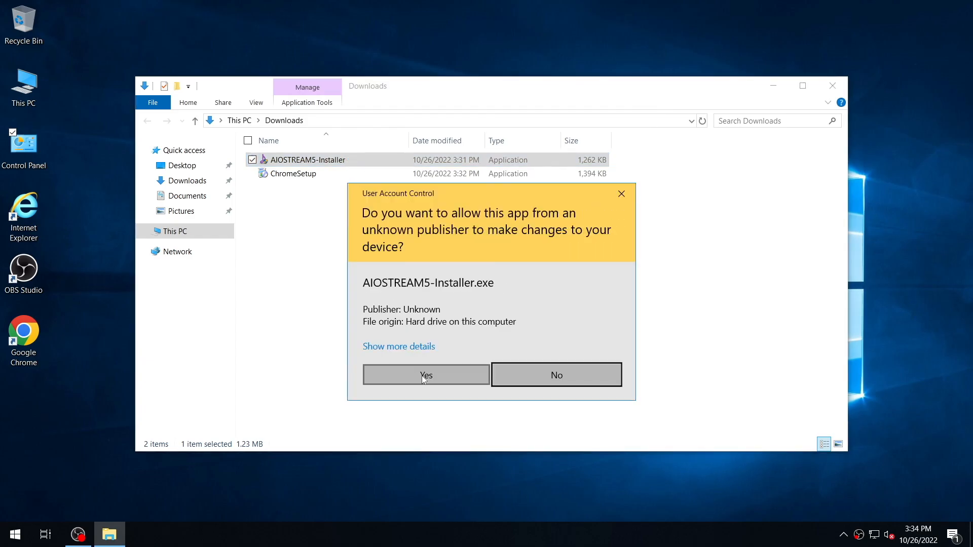
click(425, 373)
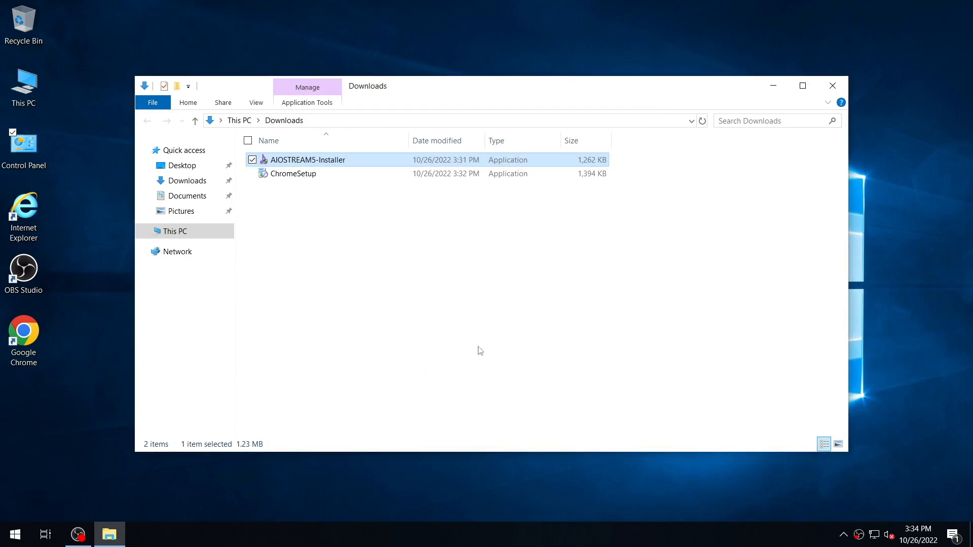
One-Click Setup AIOSTREAM5 into a new C:\AIOSTREAM5 folder, finishing without starting the program
double_click(307, 160)
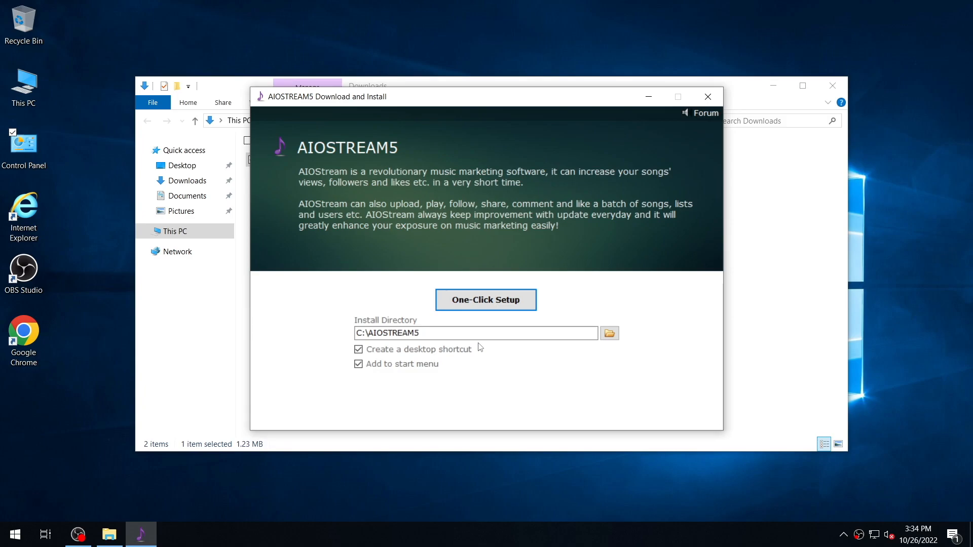
click(486, 300)
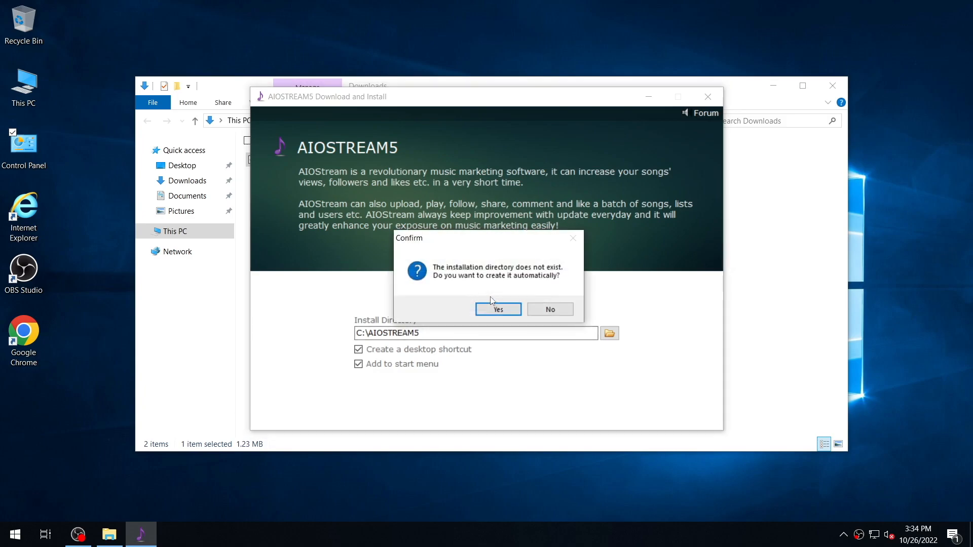
click(497, 309)
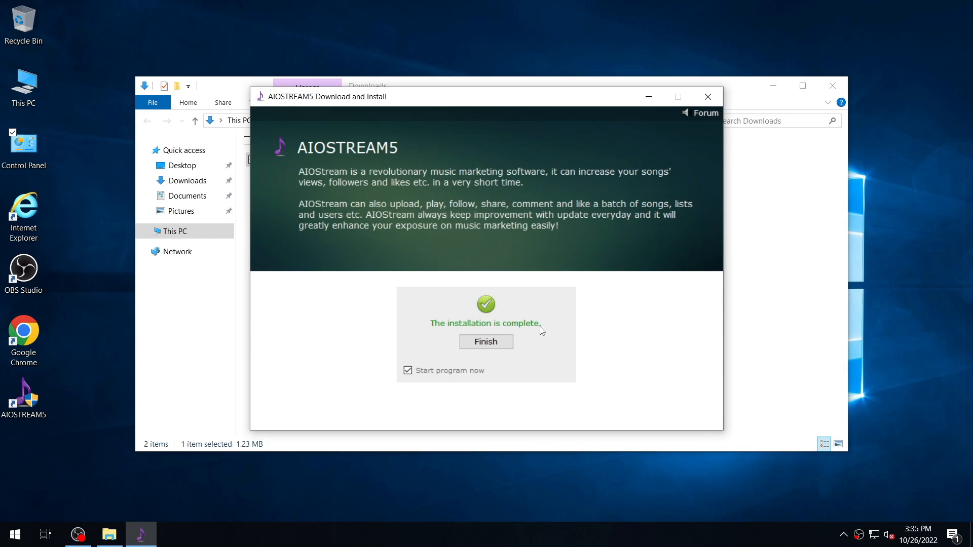
click(407, 371)
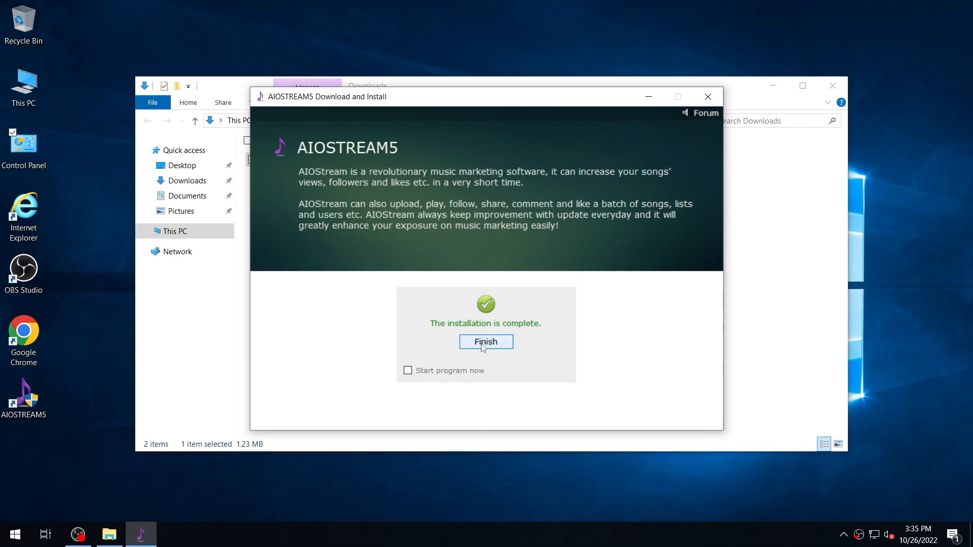
click(486, 342)
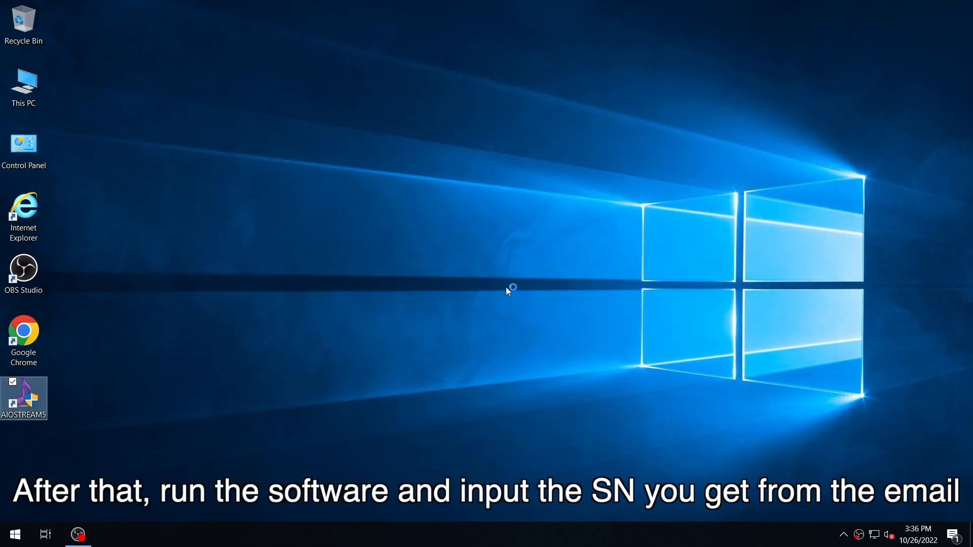
Launch AIOSTREAM5 from its desktop shortcut and submit name, email and serial number
double_click(24, 398)
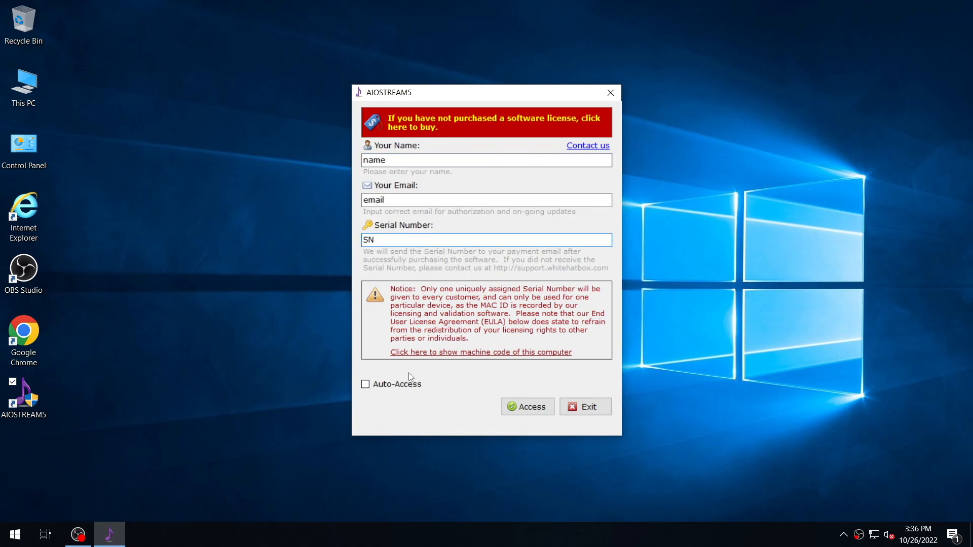
click(527, 406)
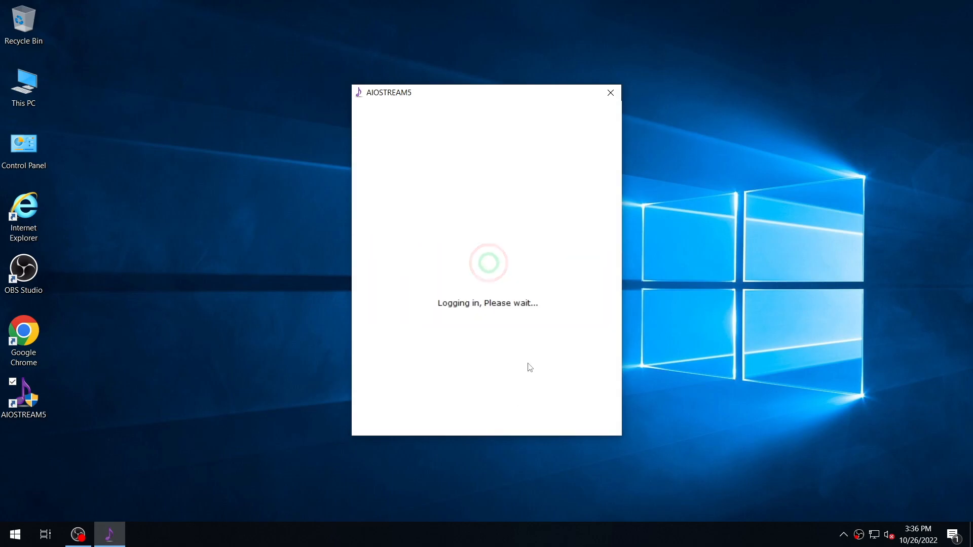